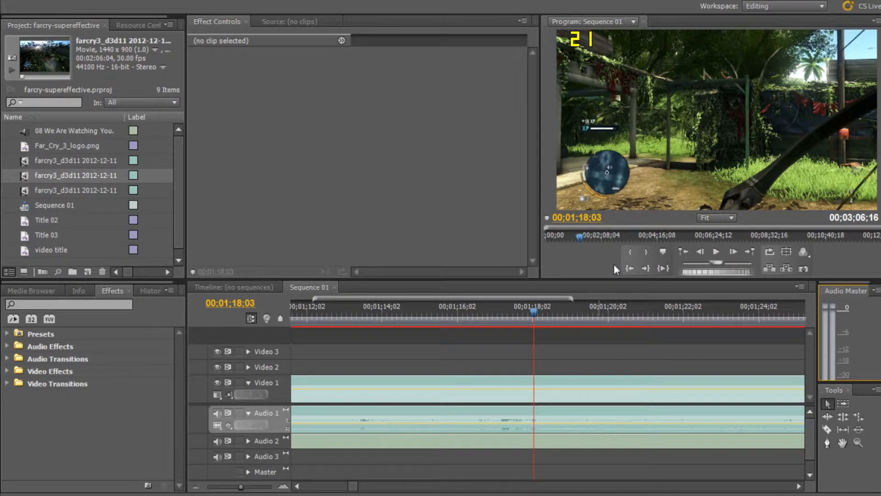
{"action": "mouse_move", "coordinate": [531, 318]}
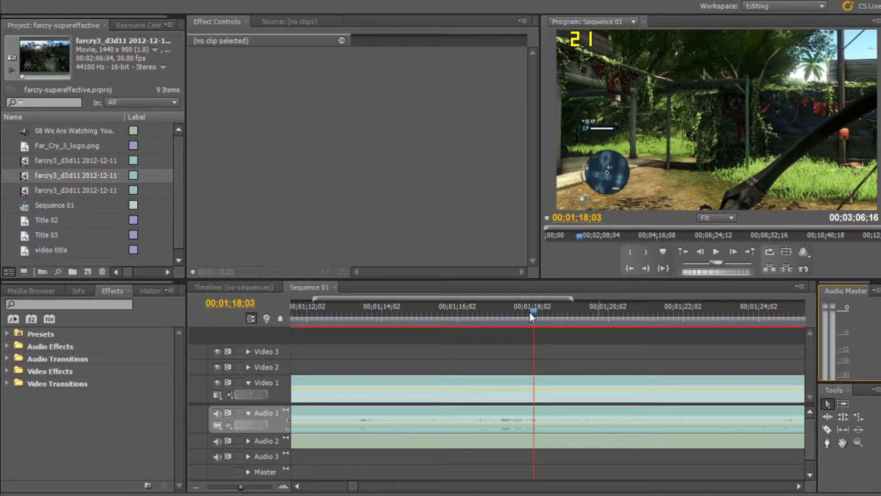
- Scrub the playhead back through the gameplay to locate the action around 1;16
{"action": "left_click_drag", "start_coordinate": [533, 311], "coordinate": [474, 311]}
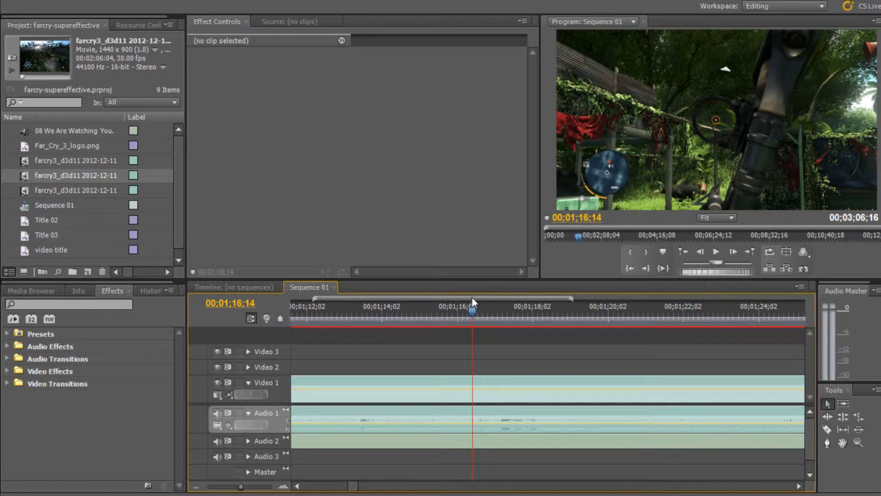
{"action": "mouse_move", "coordinate": [472, 319]}
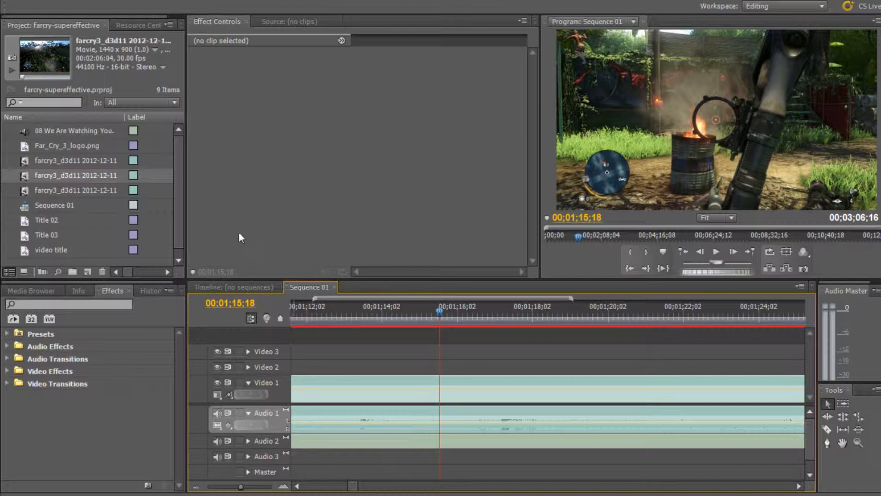
{"action": "mouse_move", "coordinate": [283, 157]}
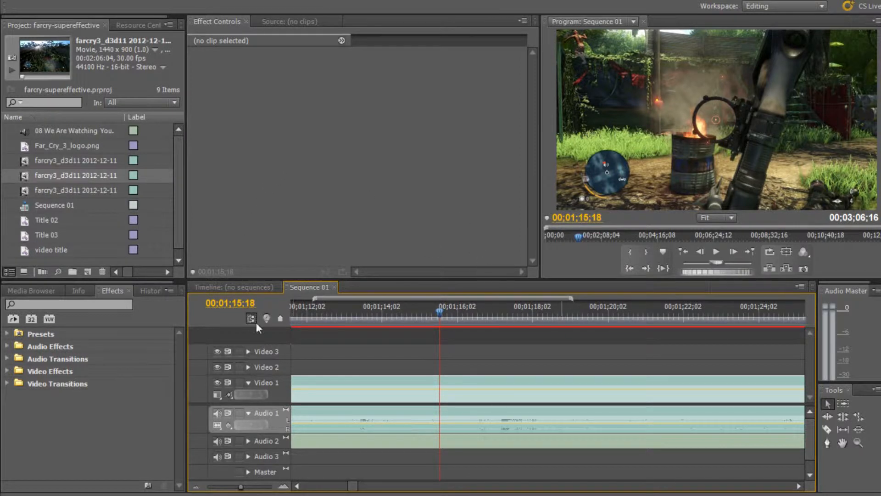
{"action": "left_click_drag", "start_coordinate": [439, 311], "coordinate": [417, 311]}
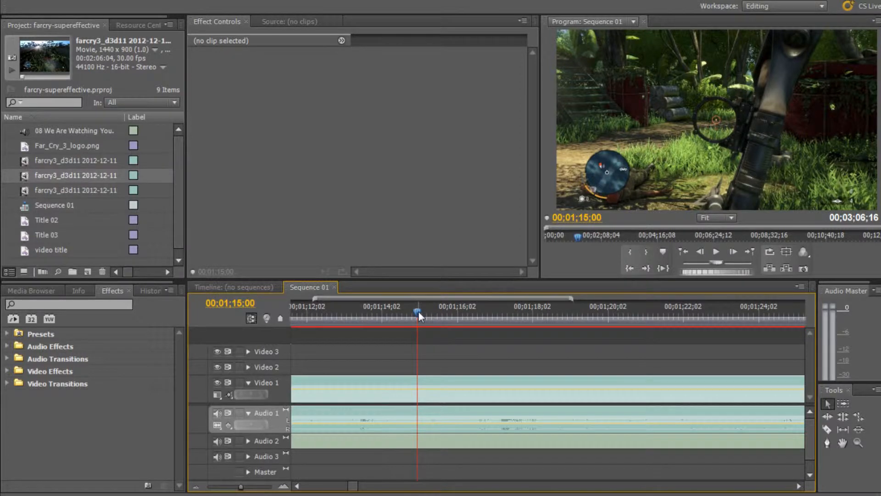
{"action": "left_click_drag", "start_coordinate": [418, 311], "coordinate": [388, 311]}
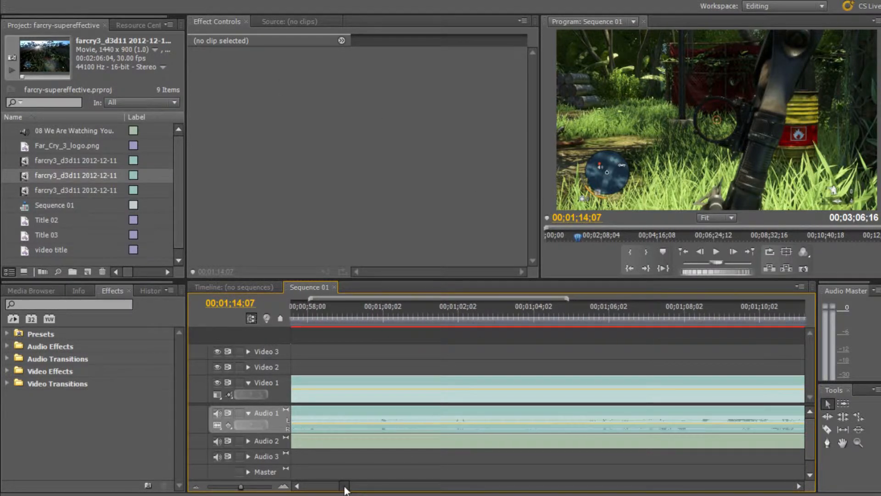
{"action": "left_click_drag", "start_coordinate": [343, 484], "coordinate": [236, 484]}
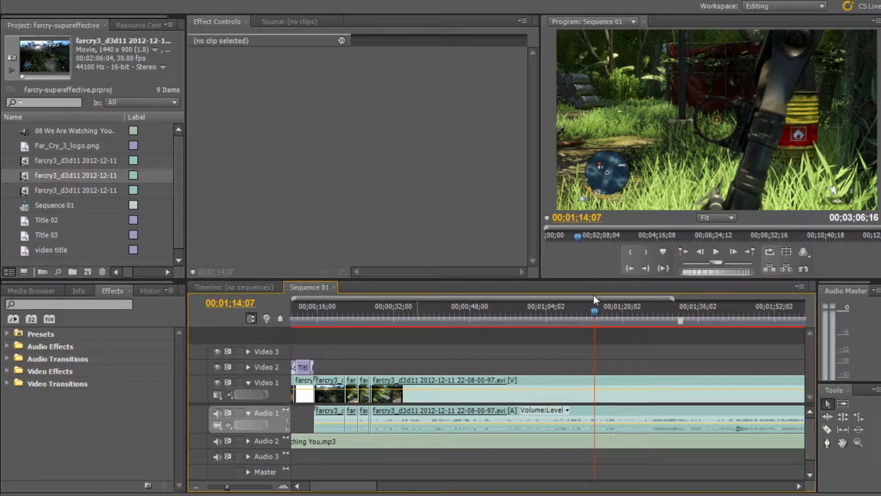
- Preview the footage from 1;06 to 1;13 and park the playhead at 1;15;19 where the action starts
{"action": "left_click_drag", "start_coordinate": [594, 310], "coordinate": [576, 310]}
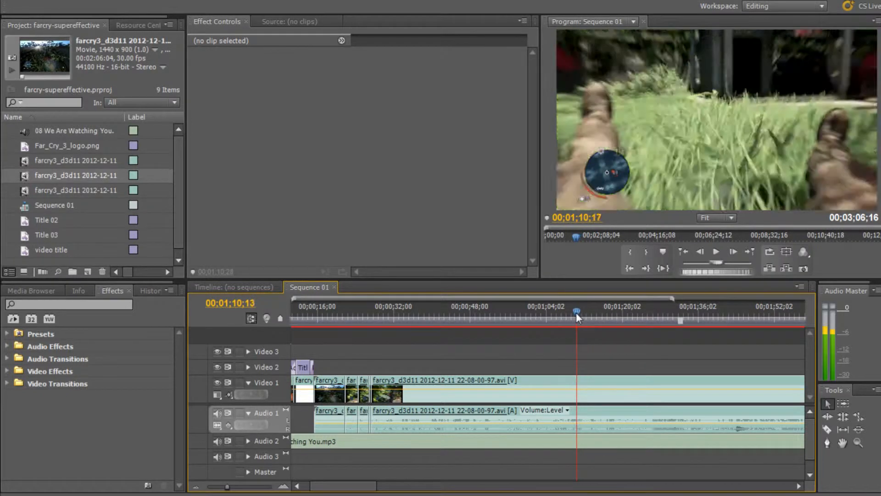
{"action": "left_click_drag", "start_coordinate": [577, 310], "coordinate": [556, 311]}
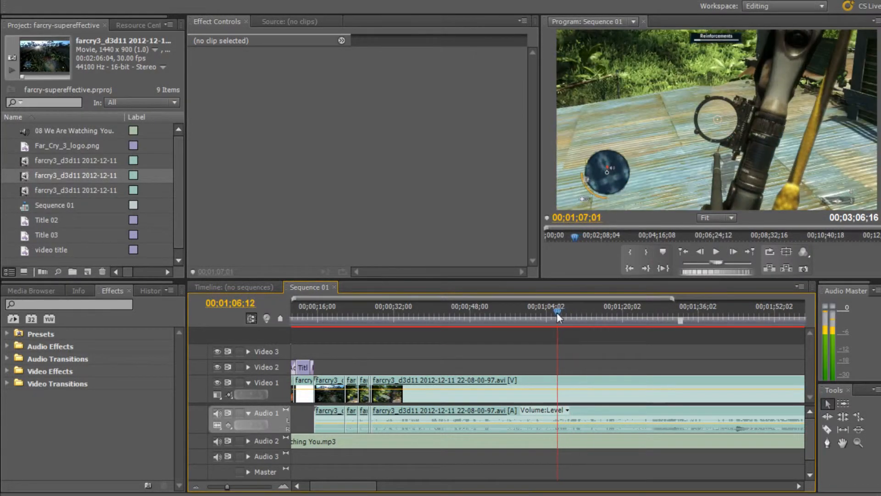
{"action": "left_click_drag", "start_coordinate": [556, 312], "coordinate": [590, 312]}
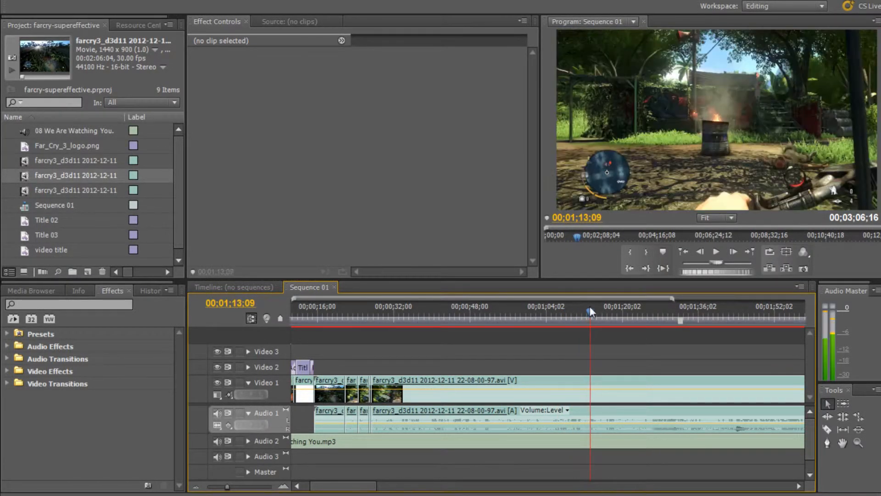
{"action": "left_click_drag", "start_coordinate": [590, 312], "coordinate": [601, 312]}
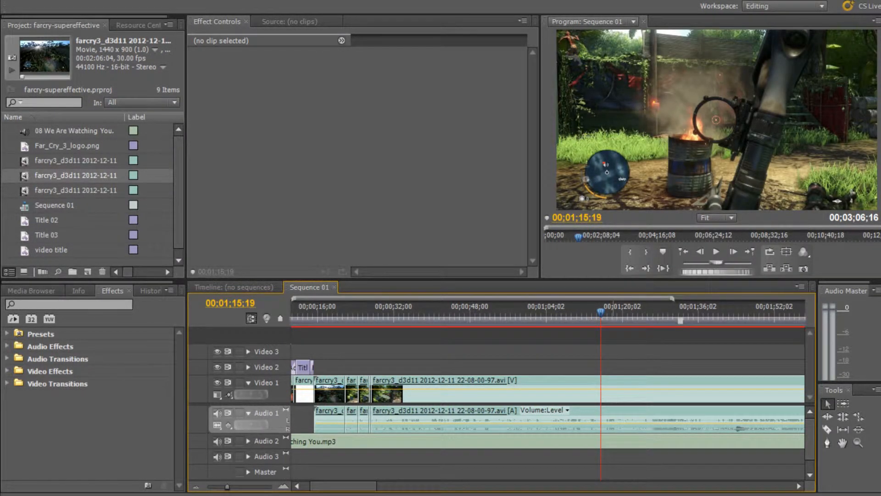
{"action": "mouse_move", "coordinate": [780, 101]}
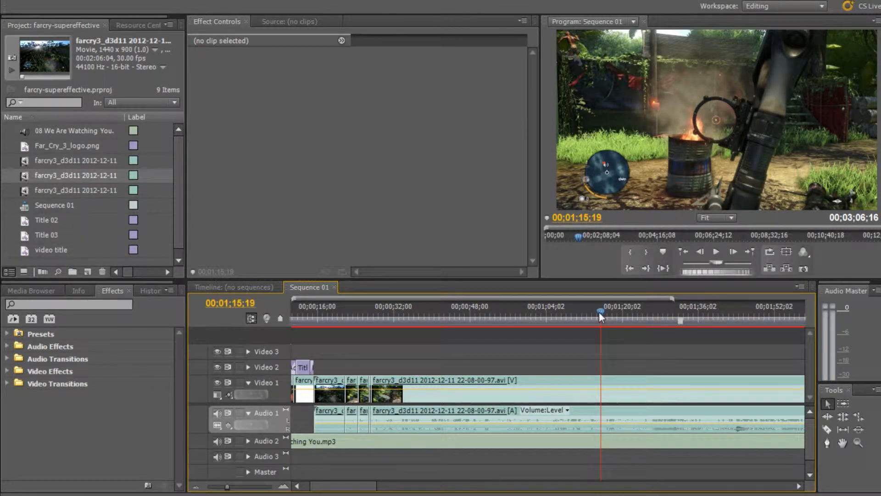
{"action": "left_click_drag", "start_coordinate": [600, 314], "coordinate": [597, 313]}
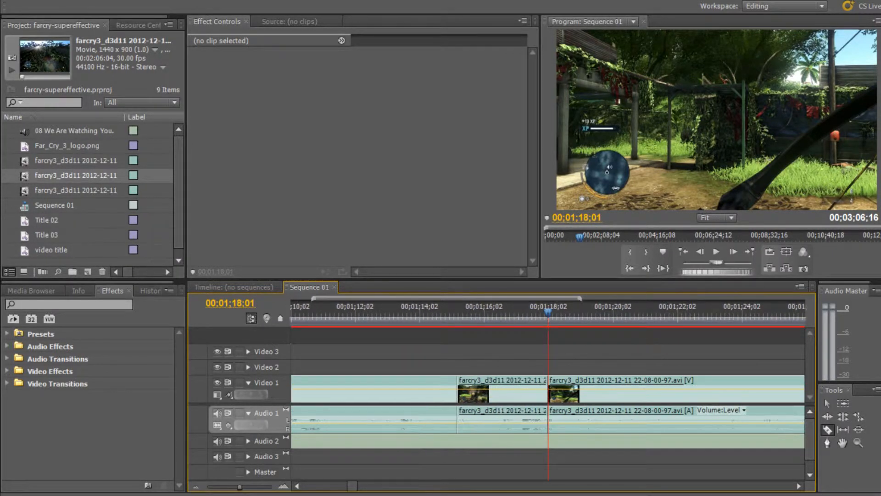
{"action": "left_click_drag", "start_coordinate": [548, 312], "coordinate": [395, 312]}
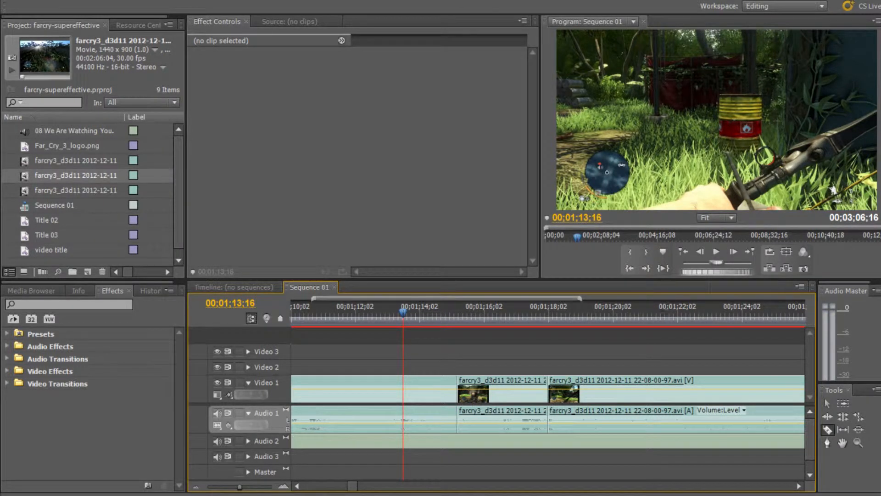
{"action": "mouse_move", "coordinate": [826, 404]}
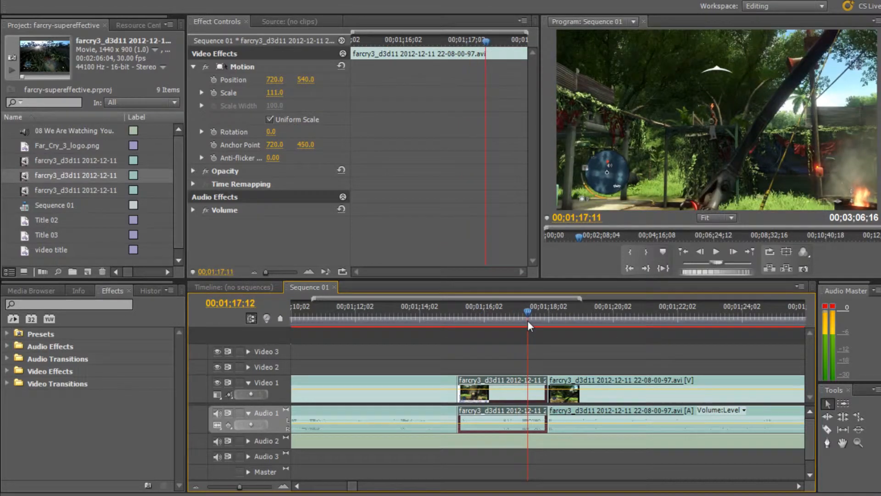
- Bring up the Clip Speed / Duration settings for the short middle piece at 1;14;19
{"action": "left_click_drag", "start_coordinate": [529, 324], "coordinate": [565, 324]}
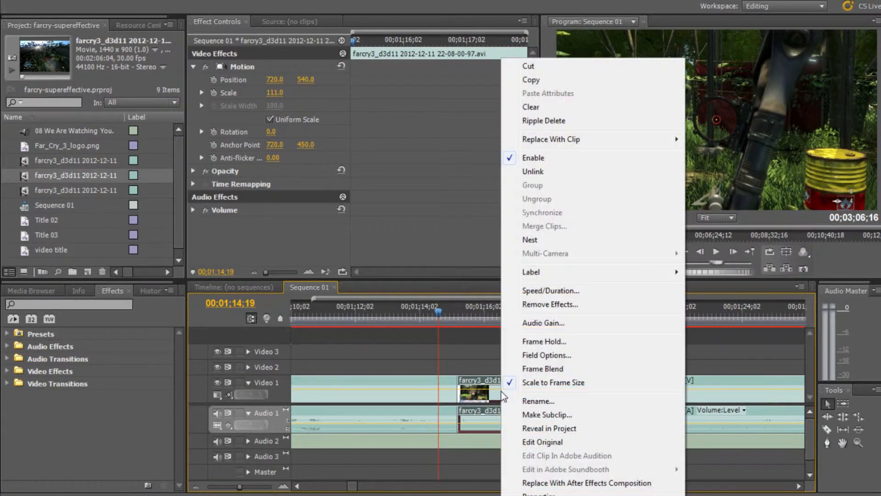
{"action": "mouse_move", "coordinate": [550, 290]}
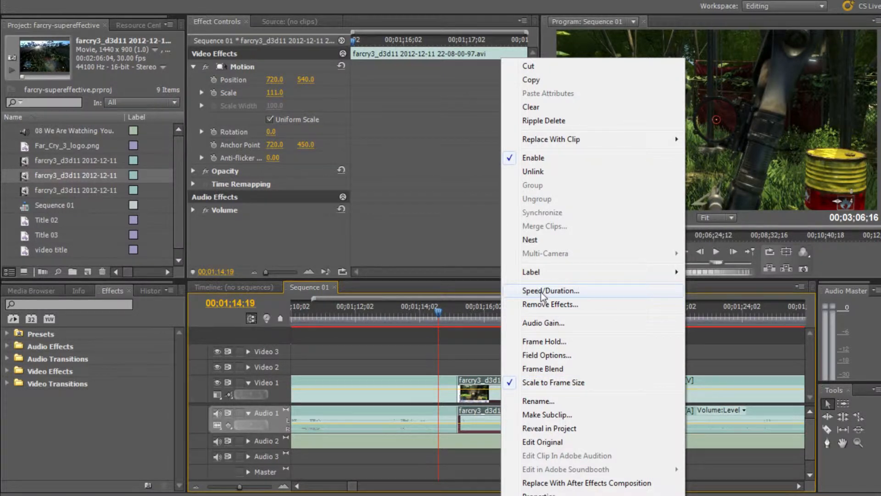
{"action": "left_click", "coordinate": [550, 291]}
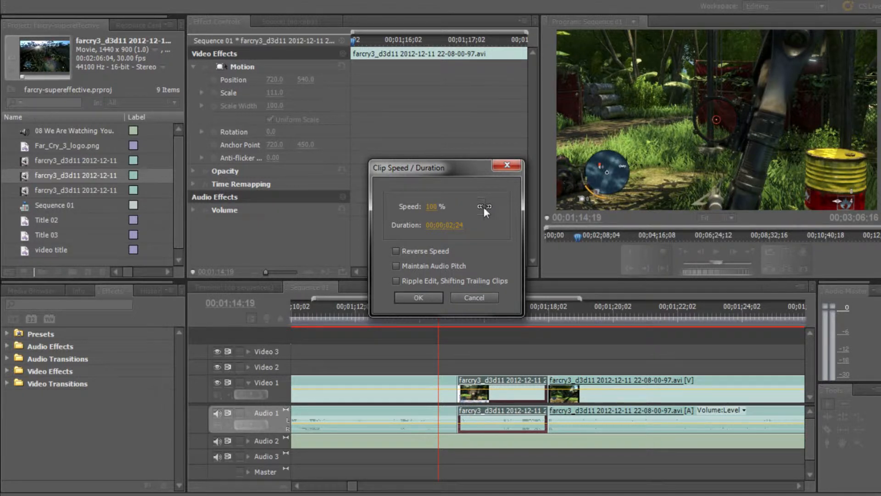
- Try adjusting the middle piece's speed percentage, then return to its clip options
{"action": "left_click", "coordinate": [432, 206]}
{"action": "type", "text": "67"}
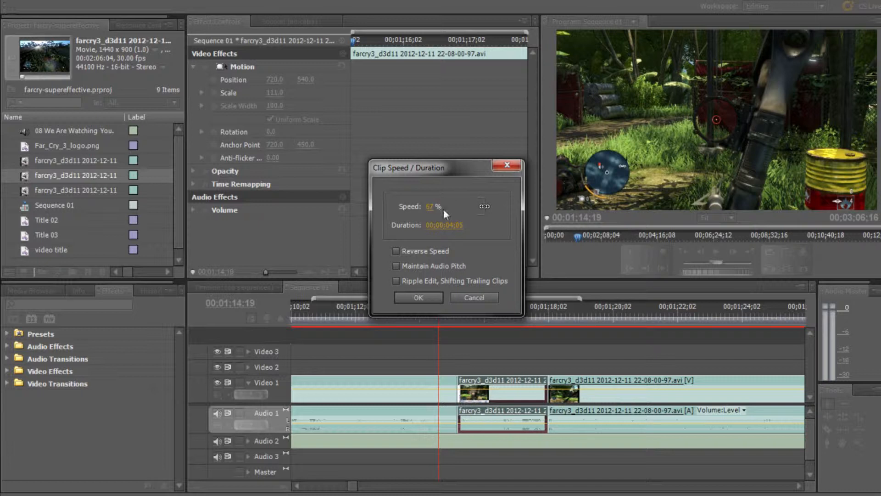
{"action": "left_click_drag", "start_coordinate": [432, 206], "coordinate": [420, 210]}
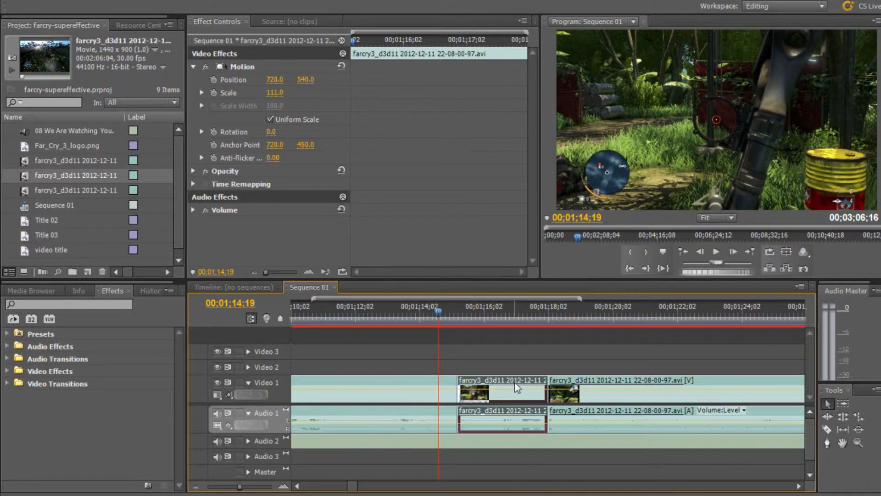
{"action": "right_click", "coordinate": [516, 388]}
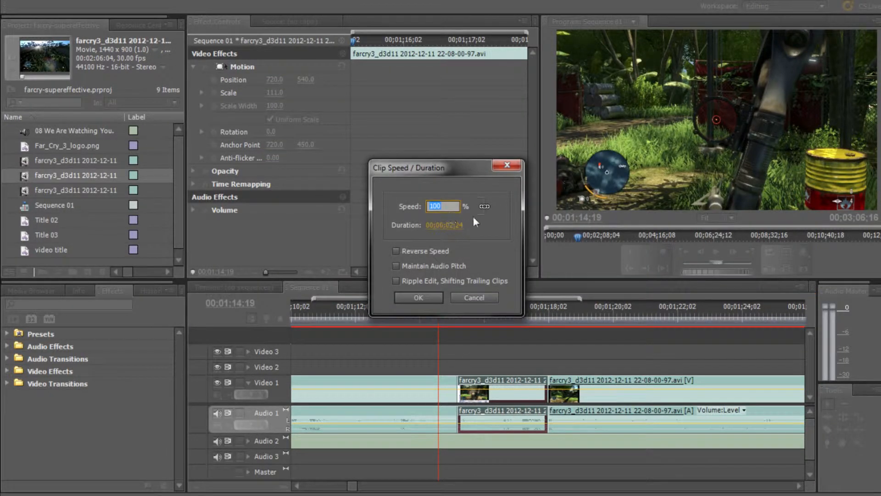
- Slow the middle piece to 36% with Maintain Audio Pitch and Ripple Edit, Shifting Trailing Clips applied
{"action": "type", "text": "62"}
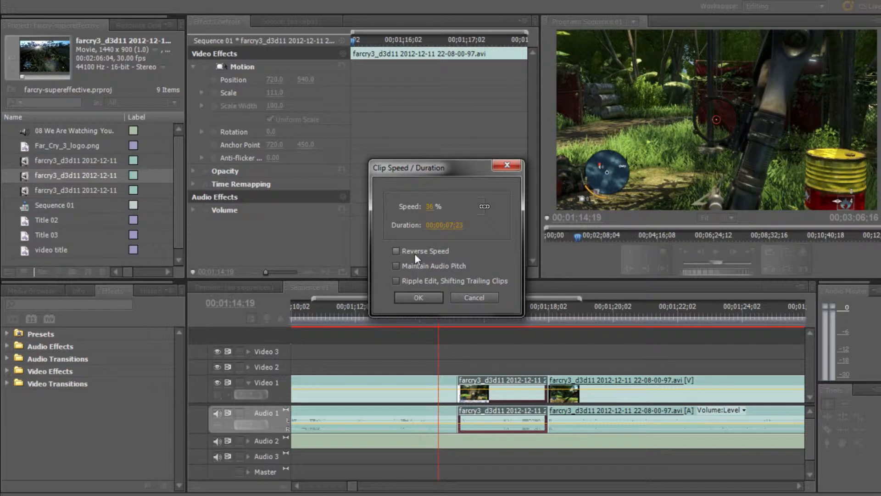
{"action": "mouse_move", "coordinate": [430, 273]}
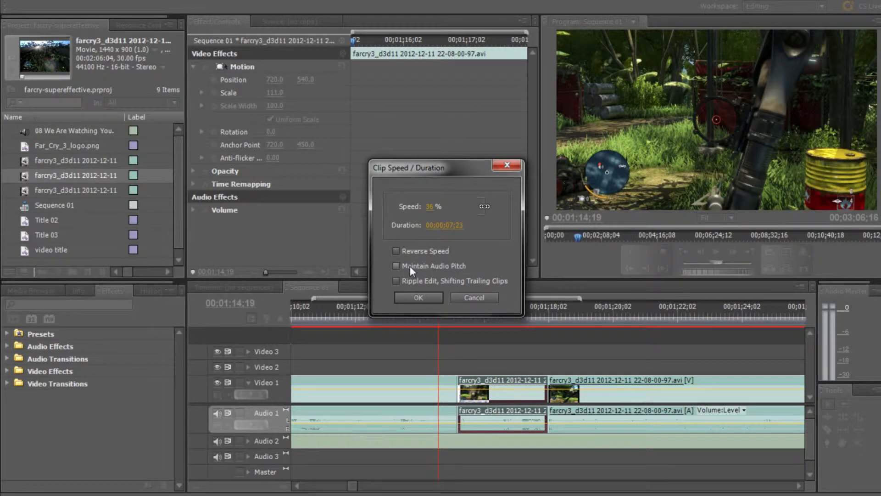
{"action": "left_click", "coordinate": [394, 265]}
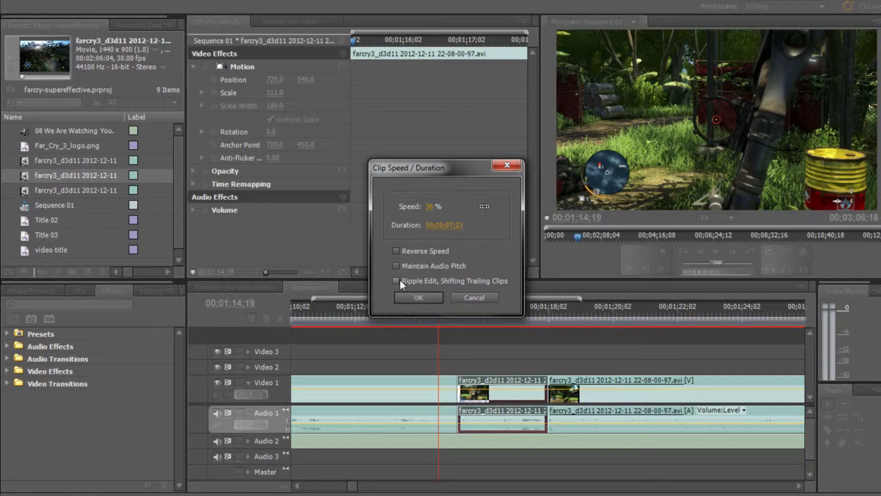
{"action": "mouse_move", "coordinate": [472, 286]}
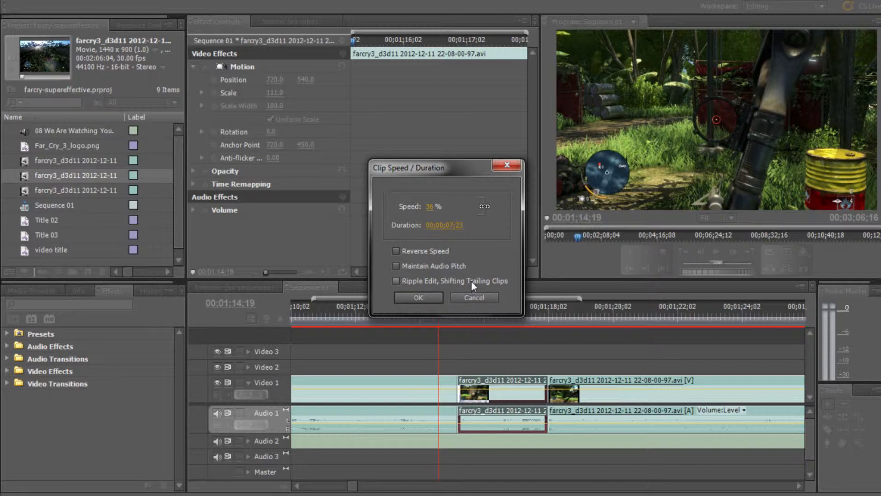
{"action": "mouse_move", "coordinate": [466, 314]}
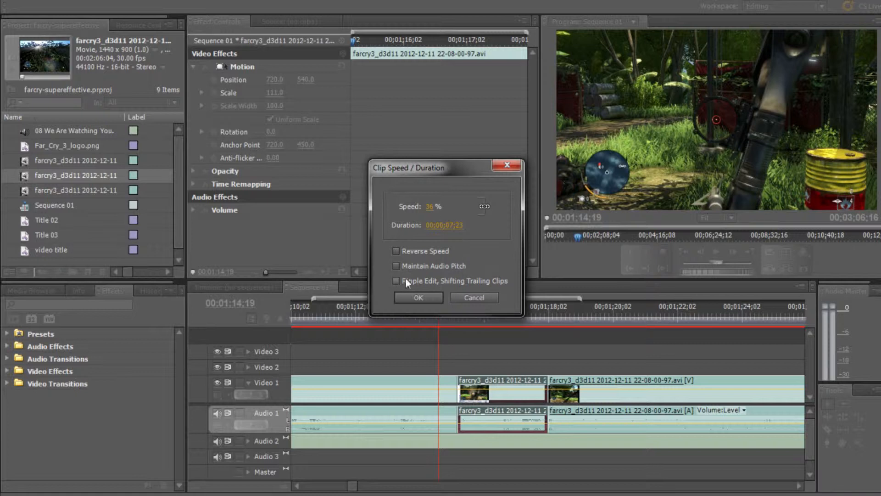
{"action": "left_click", "coordinate": [395, 281]}
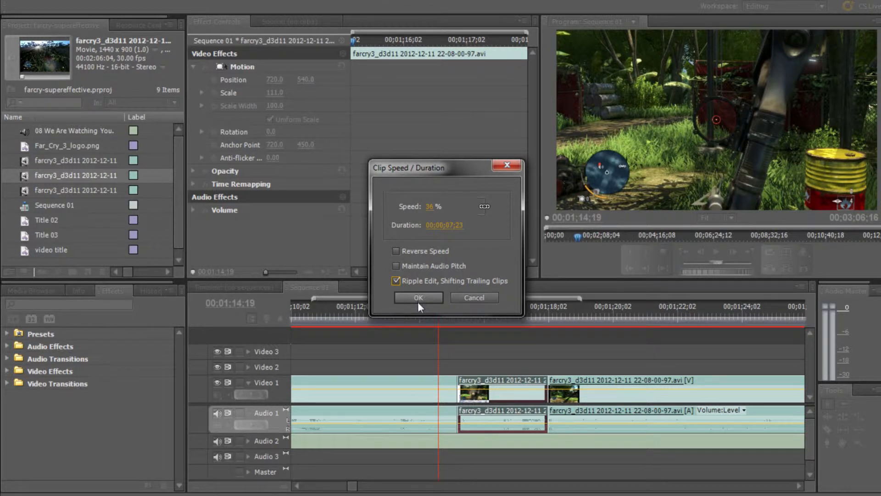
{"action": "left_click", "coordinate": [395, 266]}
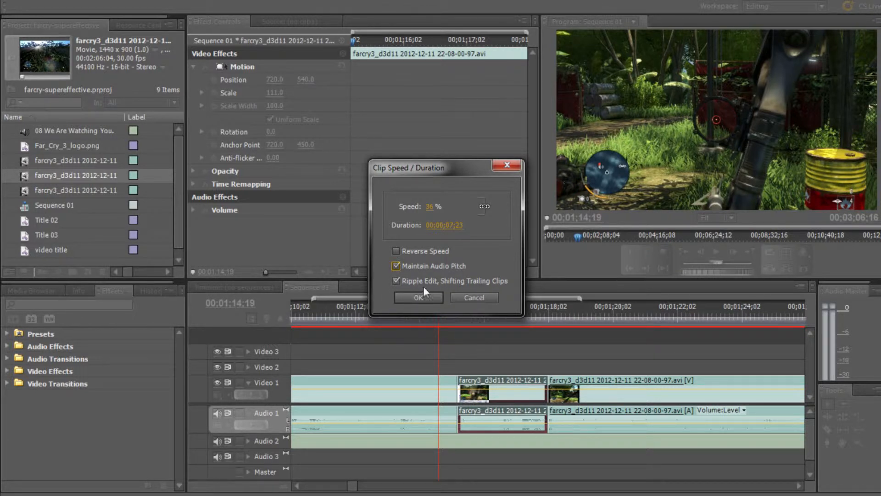
{"action": "left_click", "coordinate": [418, 297]}
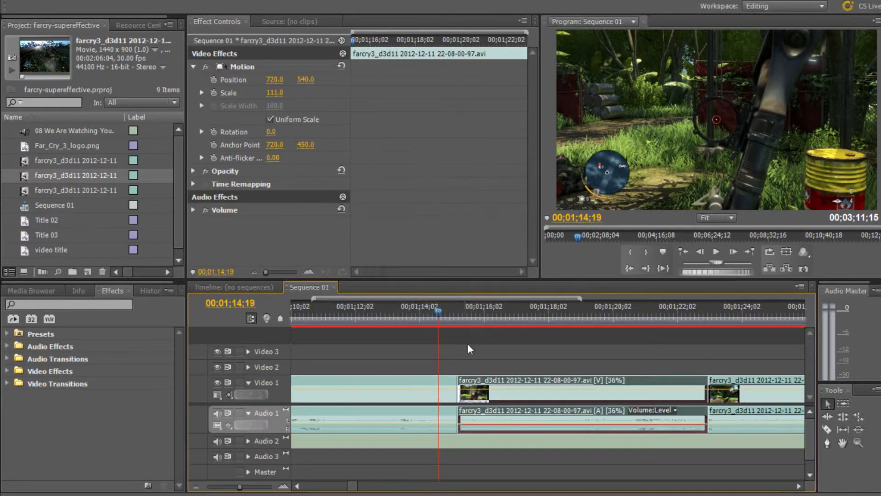
{"action": "left_click", "coordinate": [540, 314]}
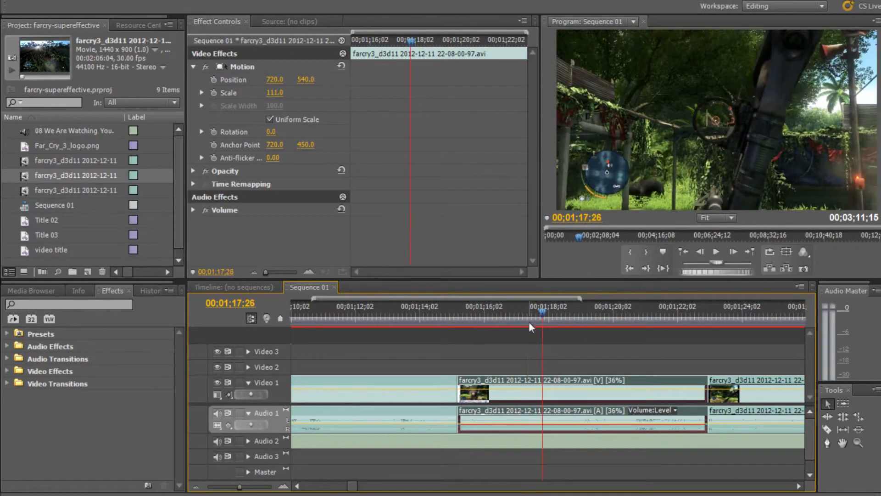
{"action": "mouse_move", "coordinate": [542, 312]}
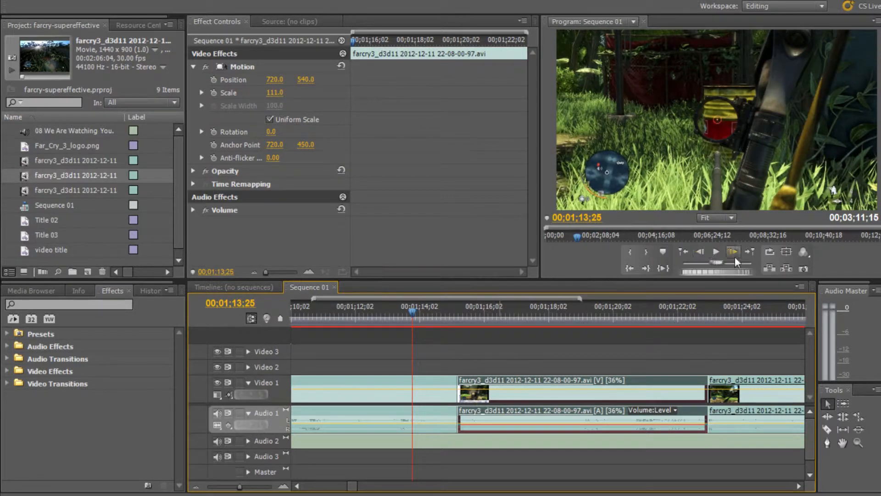
{"action": "left_click", "coordinate": [714, 252]}
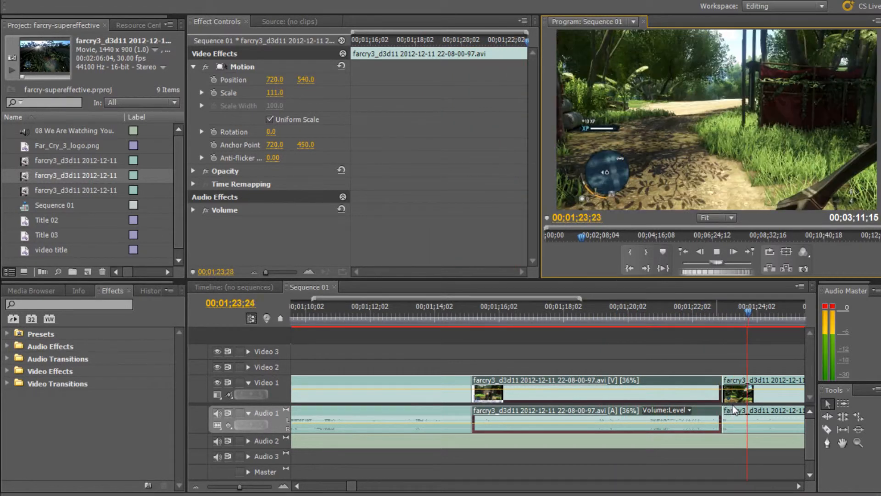
{"action": "left_click", "coordinate": [732, 251]}
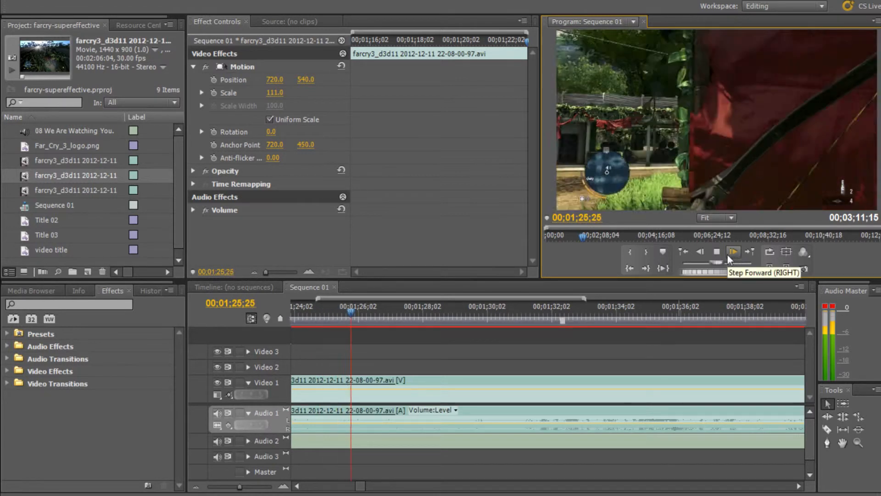
{"action": "left_click", "coordinate": [732, 251]}
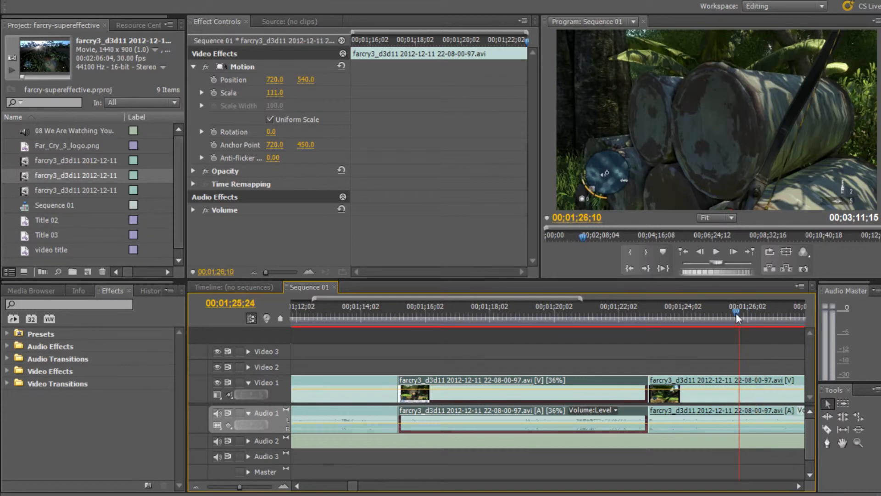
{"action": "left_click", "coordinate": [593, 312]}
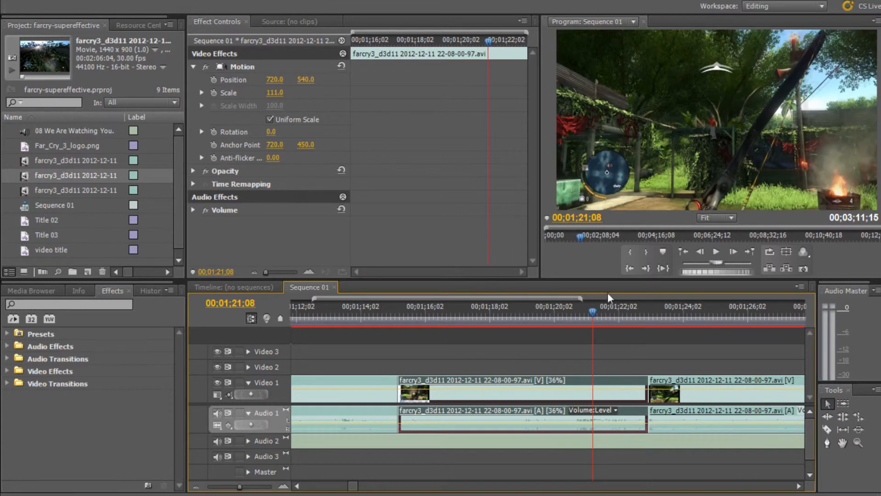
{"action": "left_click_drag", "start_coordinate": [592, 312], "coordinate": [416, 312]}
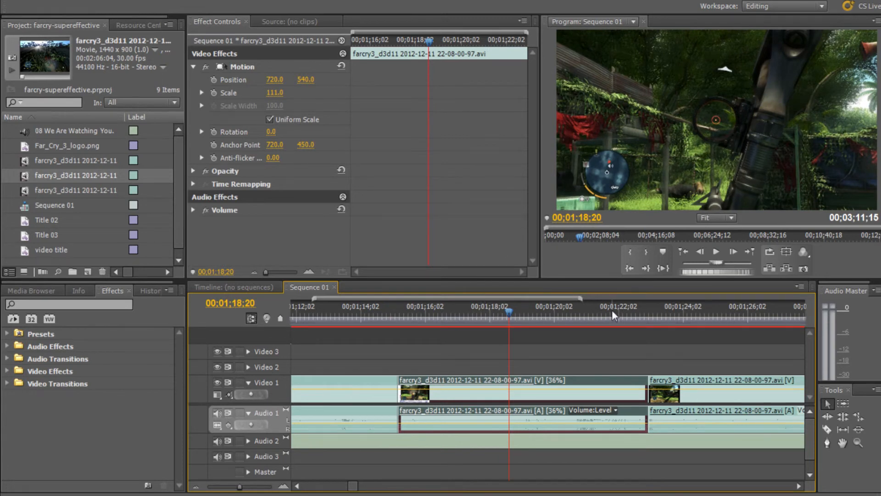
{"action": "mouse_move", "coordinate": [520, 221]}
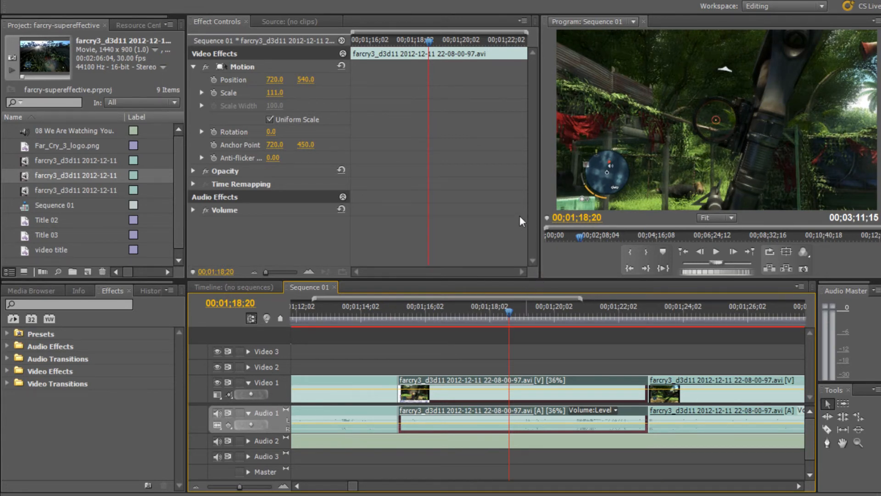